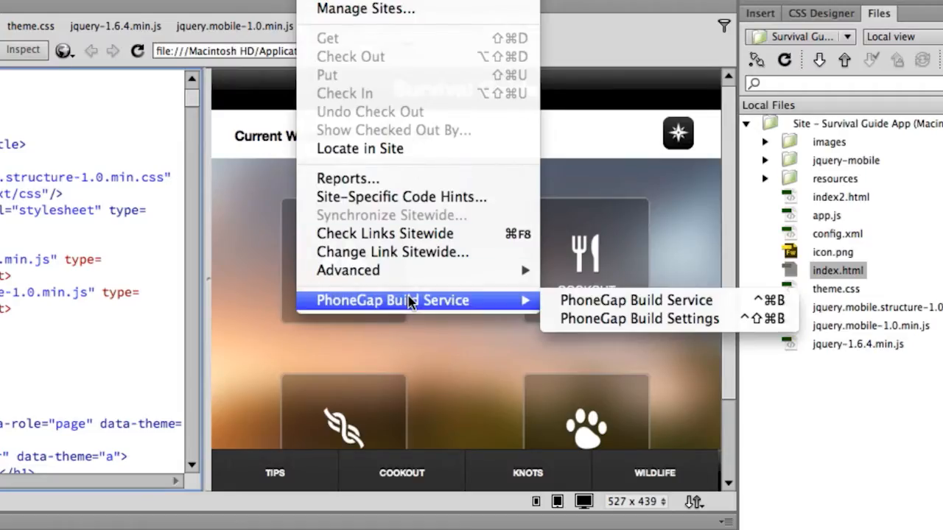
# Step: Start the PhoneGap Build Service from the Site menu and sign in to reach the platform key settings
pyautogui.click(635, 300)
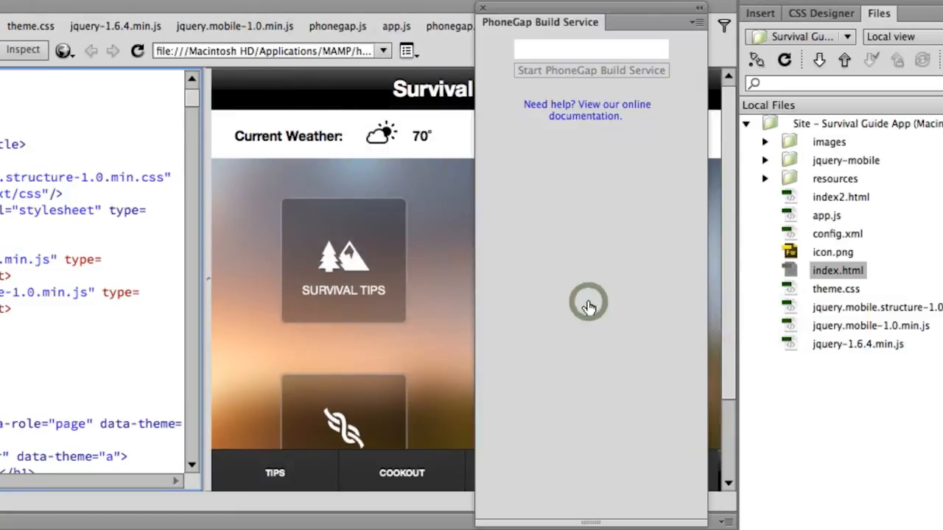
pyautogui.click(590, 70)
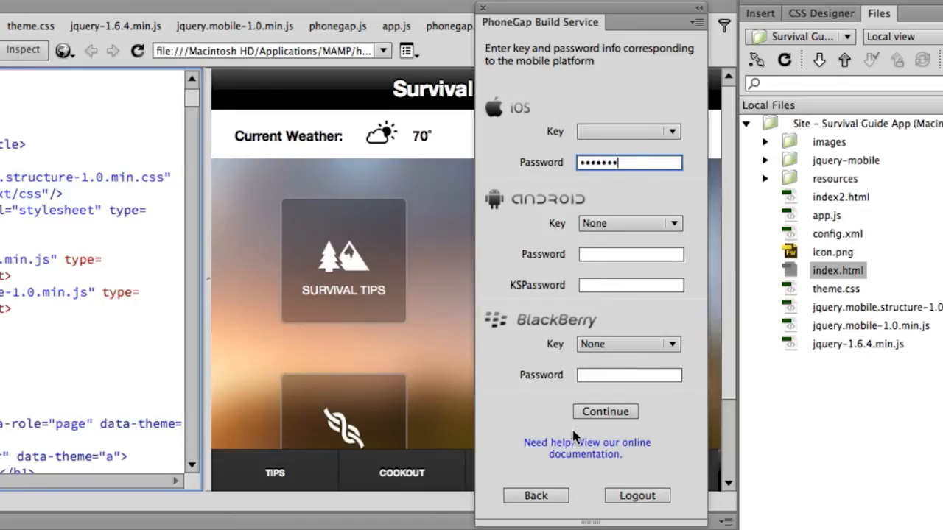
# Step: Continue past the platform keys to build all platforms, then show the iOS build's QR code
pyautogui.click(605, 411)
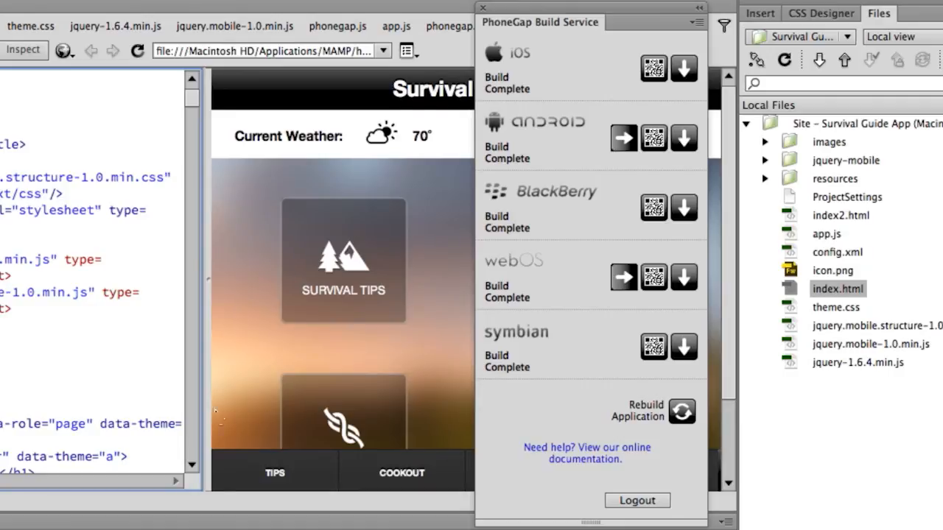
pyautogui.click(653, 69)
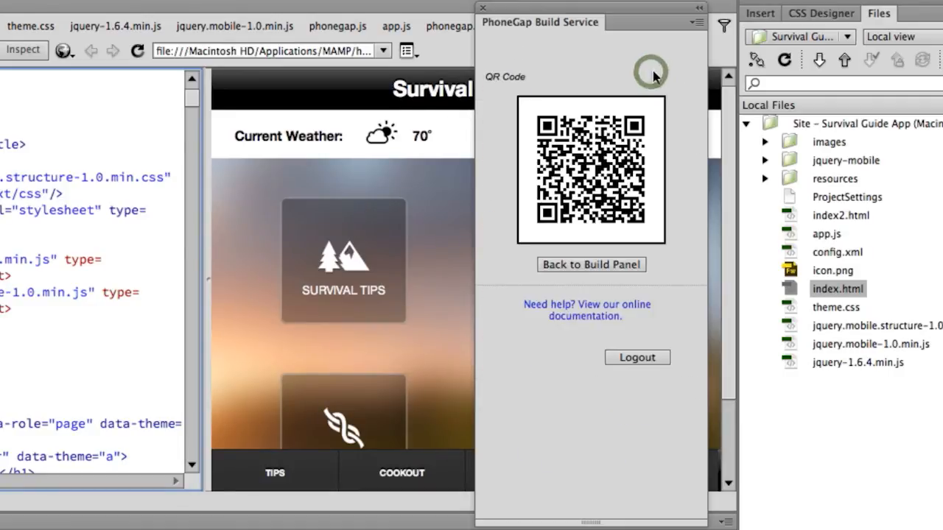
pyautogui.moveTo(409, 164)
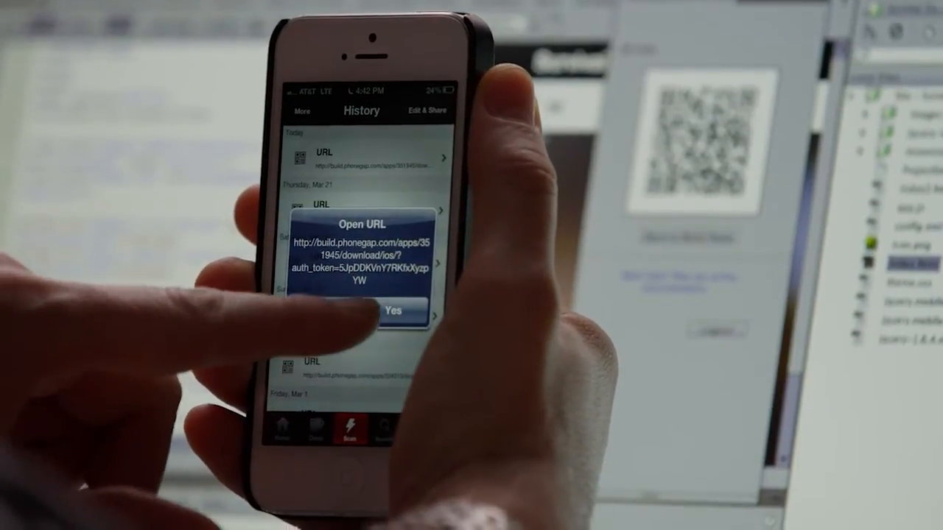
# Step: Accept the scanned download URL on the iPhone and install Pluralist Survival Guide
pyautogui.click(393, 310)
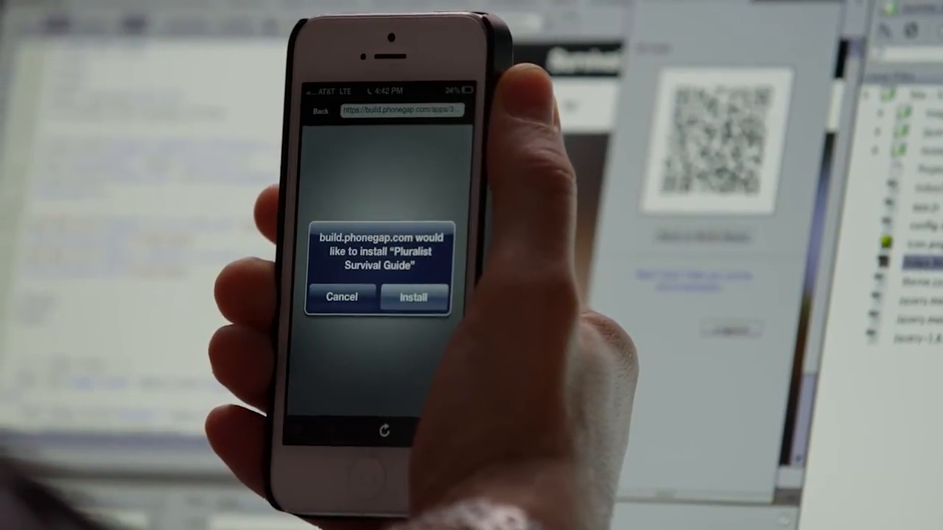
pyautogui.click(413, 297)
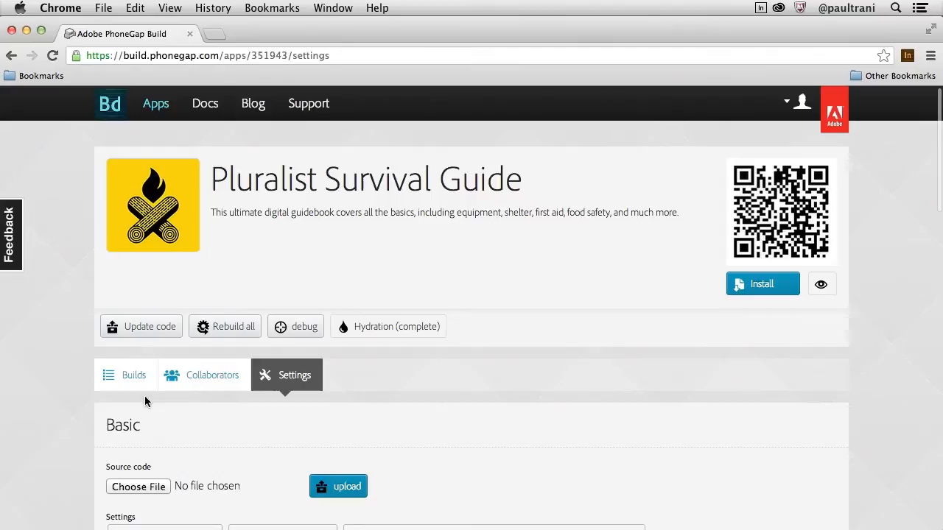
# Step: Scroll the Pluralist Survival Guide settings page on build.phonegap.com
pyautogui.scroll(-3)
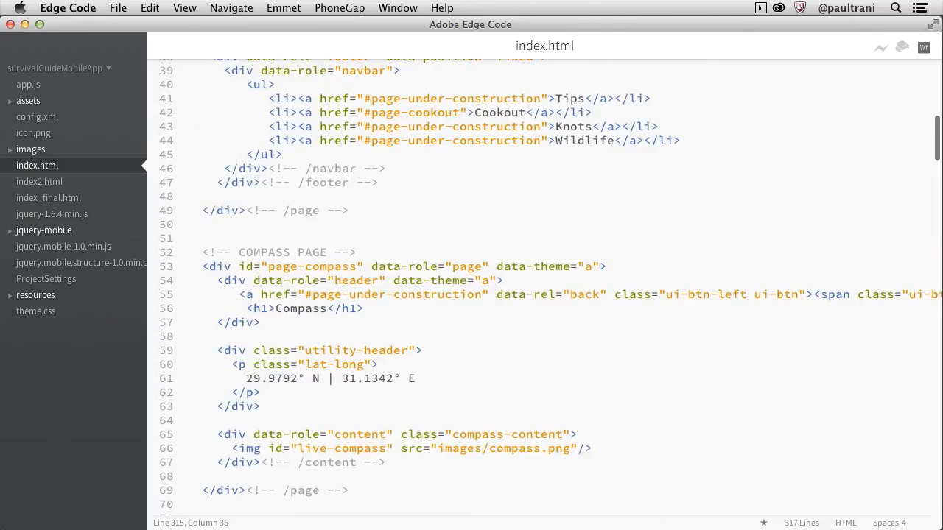
# Step: Quick Edit the initFeature() call in index.html to view the featured.js function inline
pyautogui.scroll(-3)
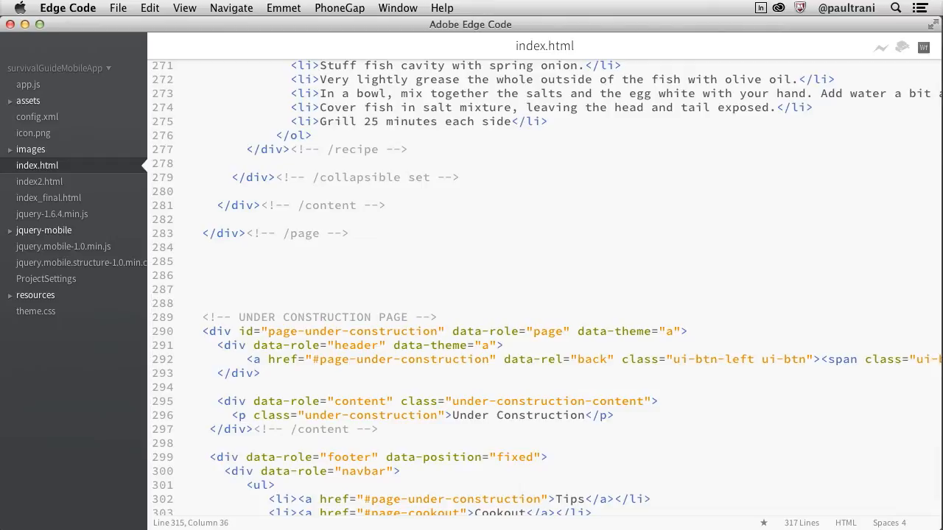
pyautogui.click(231, 8)
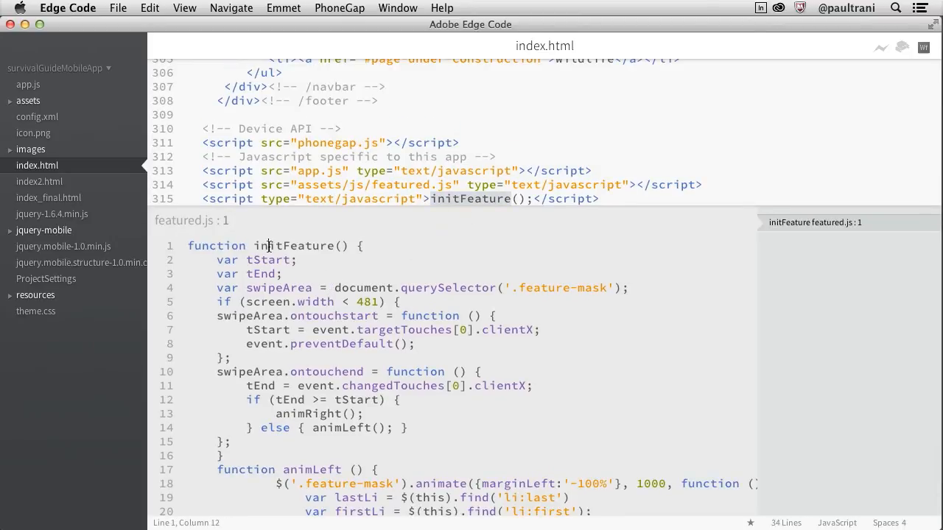
pyautogui.doubleClick(293, 245)
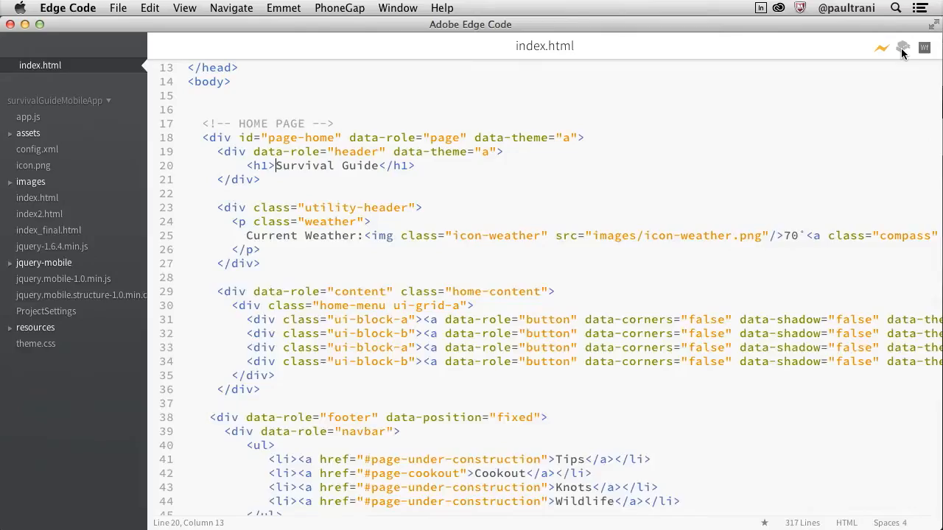
# Step: List the PhoneGap Build apps in Edge Code and rebuild Pluralist Survival Guide
pyautogui.click(902, 48)
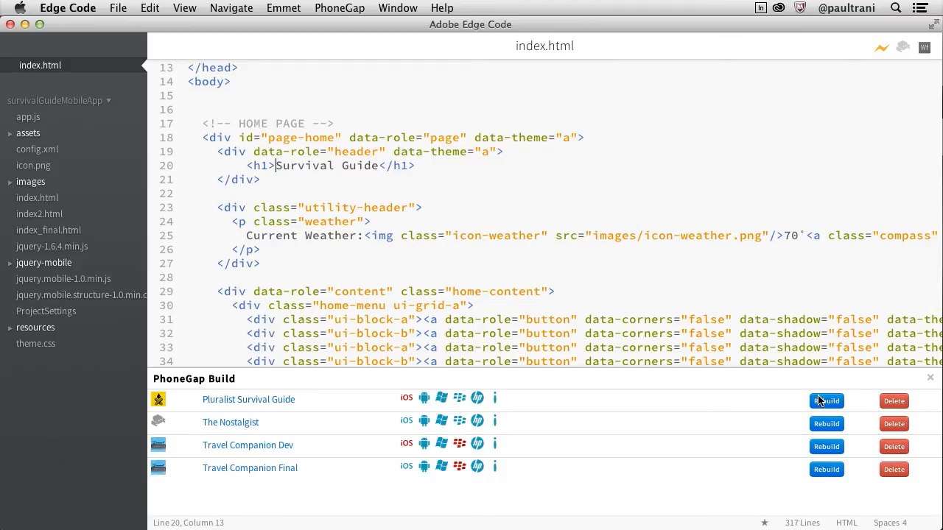
pyautogui.click(826, 401)
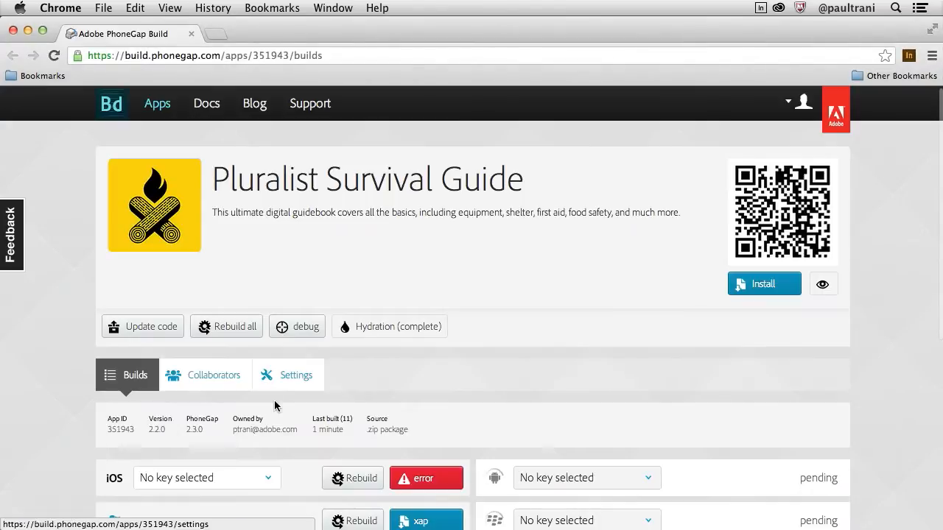
# Step: Review the build results, then scroll the Settings page to the app title, package and version configuration
pyautogui.scroll(-3)
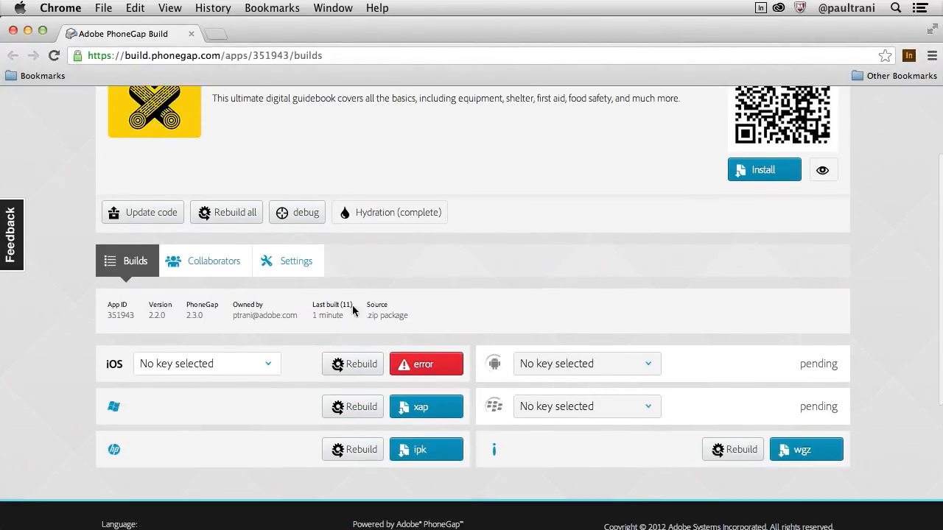
pyautogui.click(295, 260)
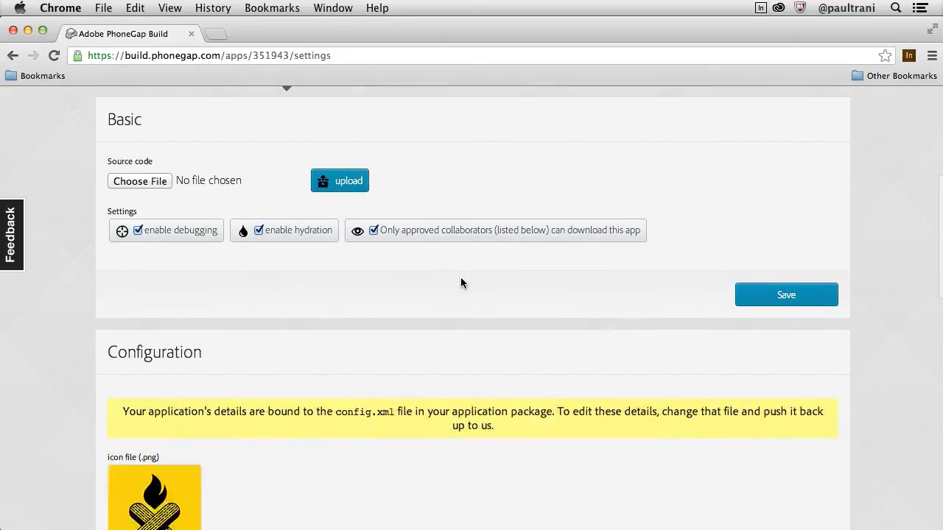
pyautogui.scroll(-3)
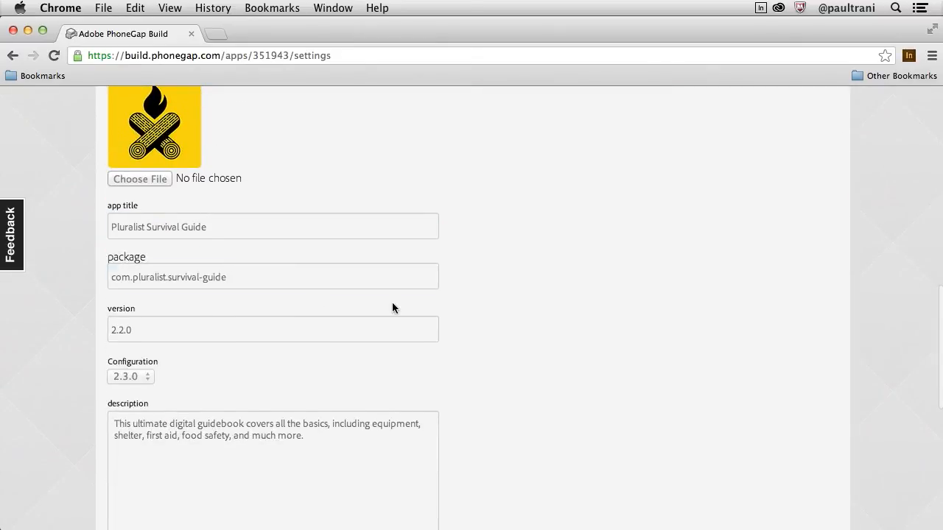
pyautogui.scroll(-3)
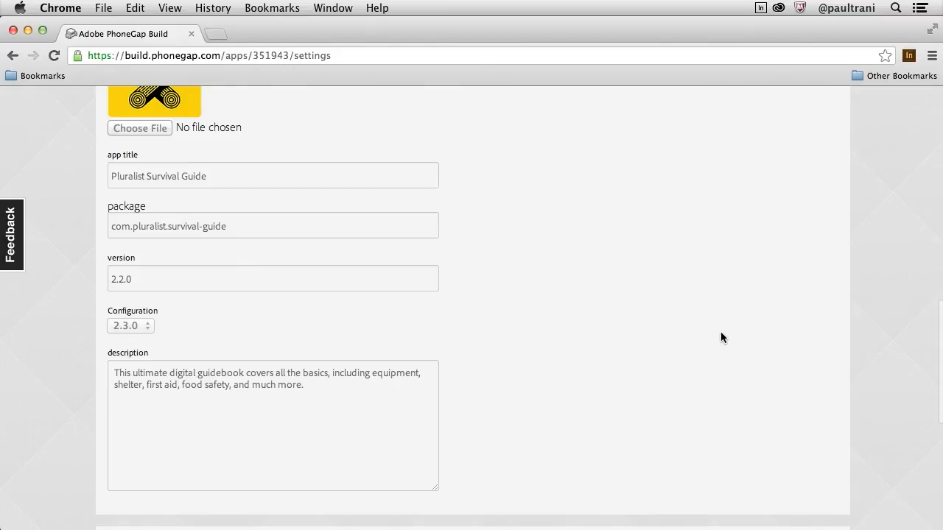